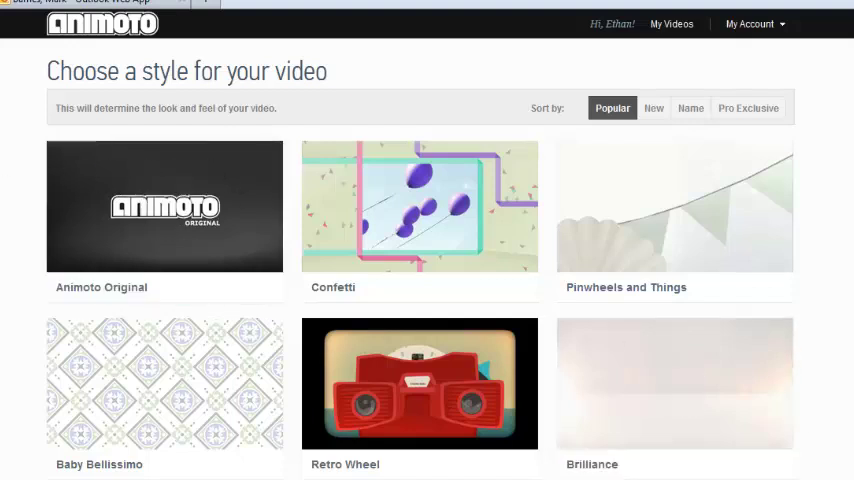
{"action": "mouse_move", "coordinate": [632, 357]}
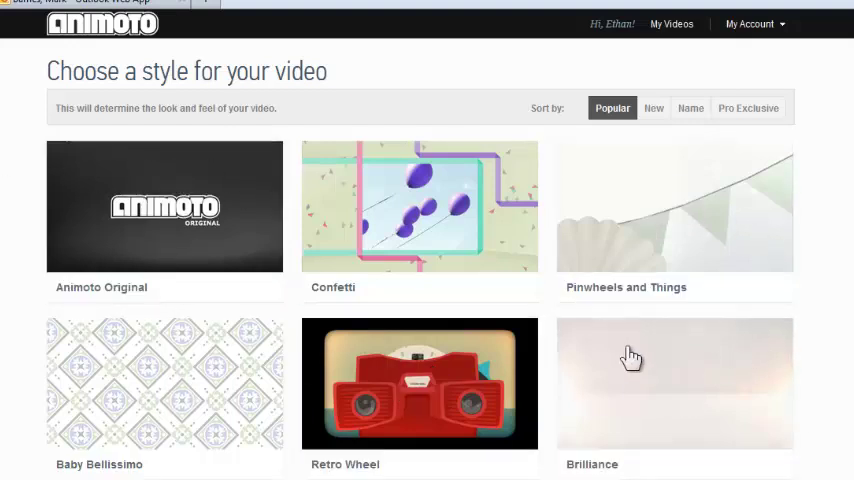
{"action": "mouse_move", "coordinate": [613, 64]}
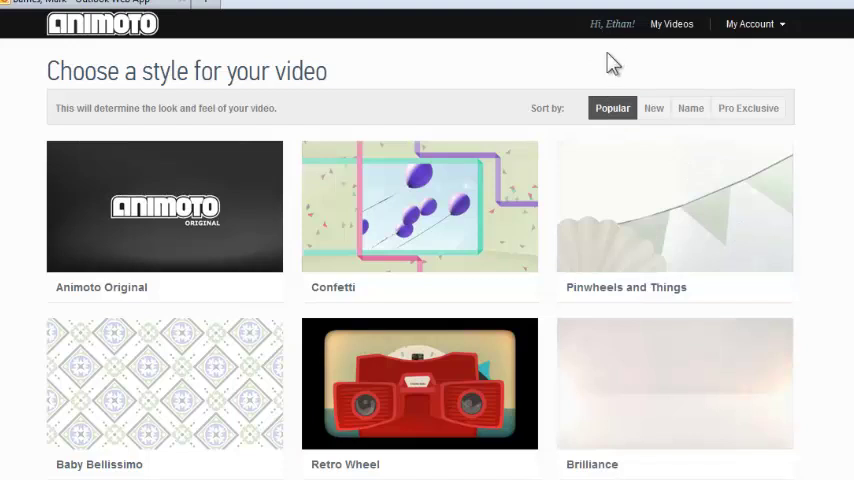
{"action": "mouse_move", "coordinate": [834, 355]}
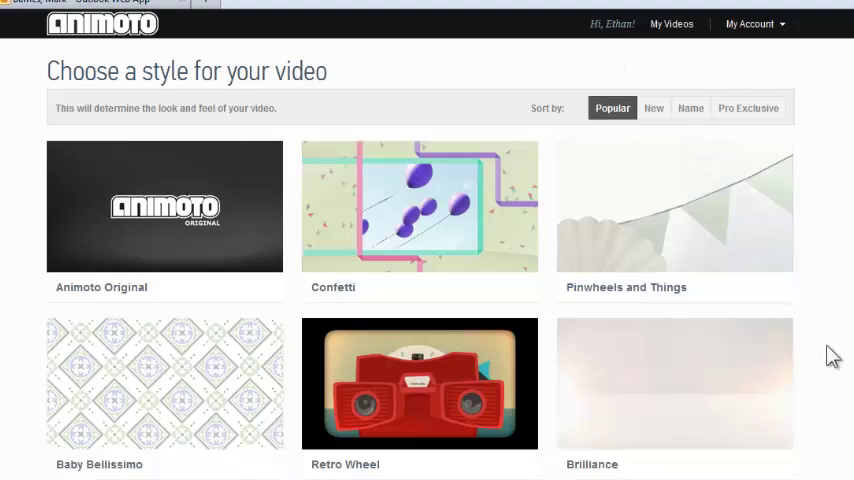
{"action": "mouse_move", "coordinate": [825, 318]}
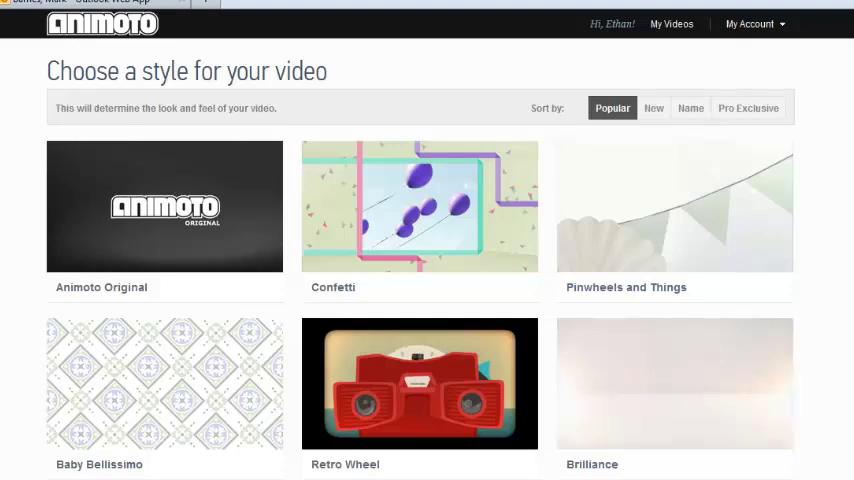
Preview the Confetti video style with its pricing options
{"action": "left_click", "coordinate": [419, 205]}
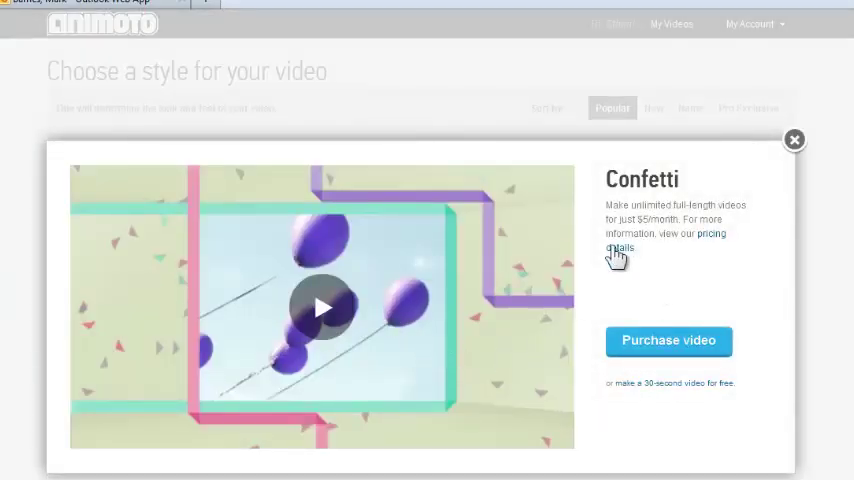
{"action": "mouse_move", "coordinate": [673, 293]}
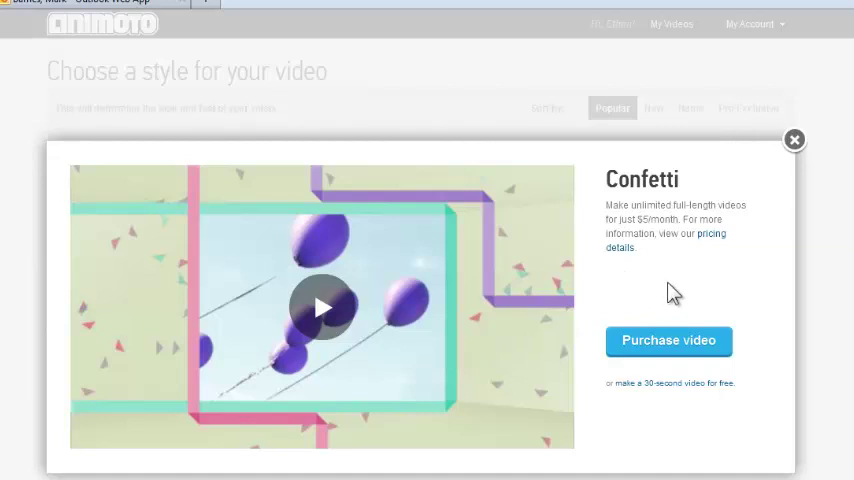
{"action": "mouse_move", "coordinate": [660, 405]}
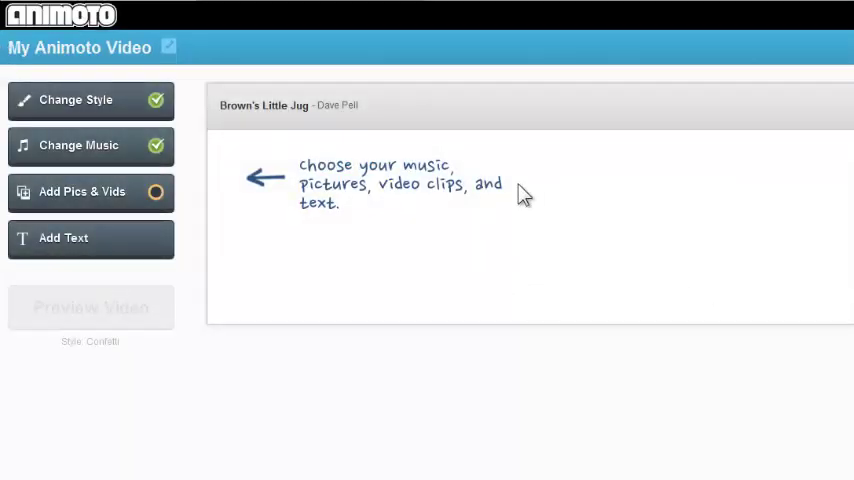
{"action": "mouse_move", "coordinate": [79, 238]}
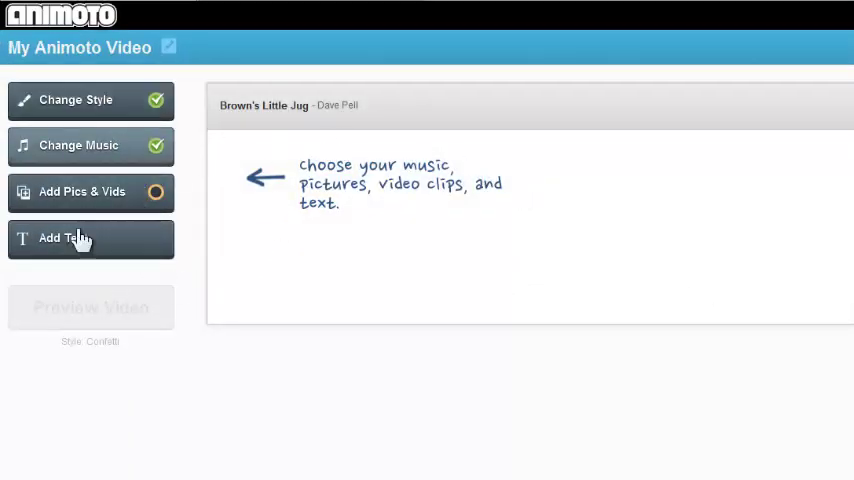
{"action": "mouse_move", "coordinate": [313, 253]}
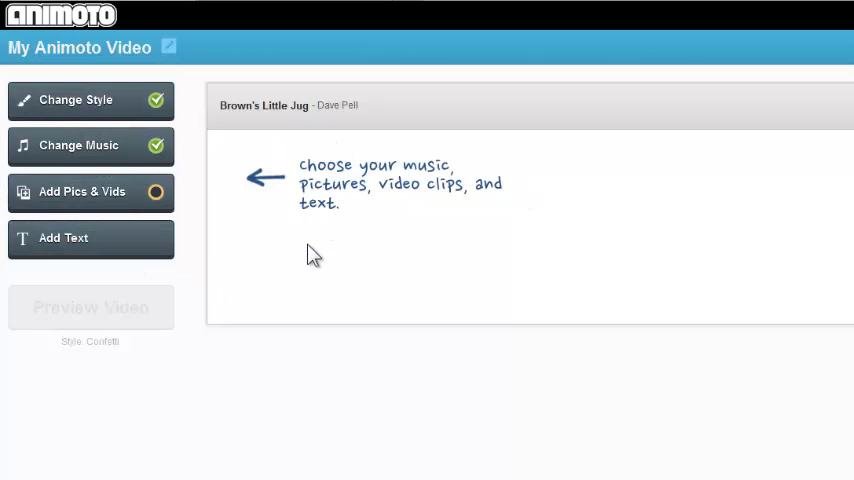
{"action": "mouse_move", "coordinate": [150, 125]}
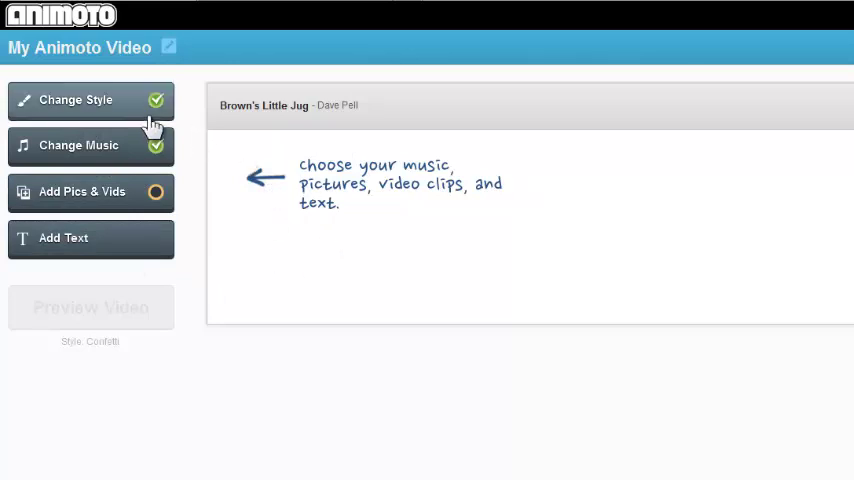
{"action": "mouse_move", "coordinate": [236, 284]}
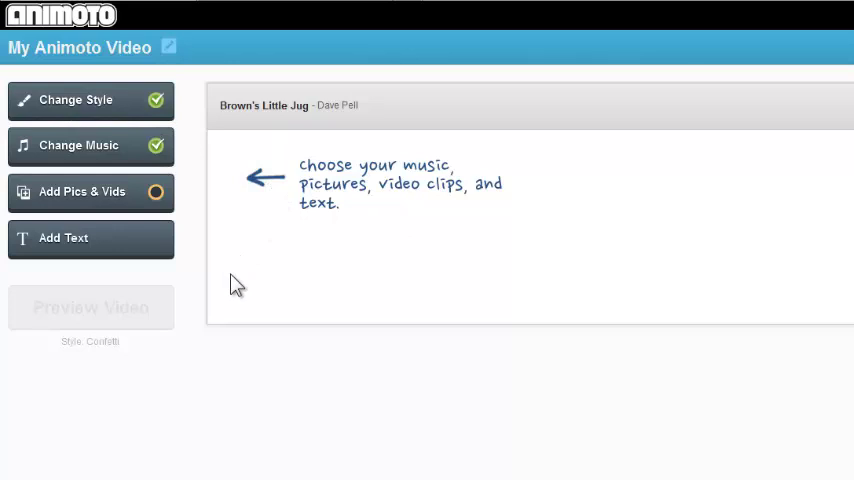
{"action": "mouse_move", "coordinate": [172, 245]}
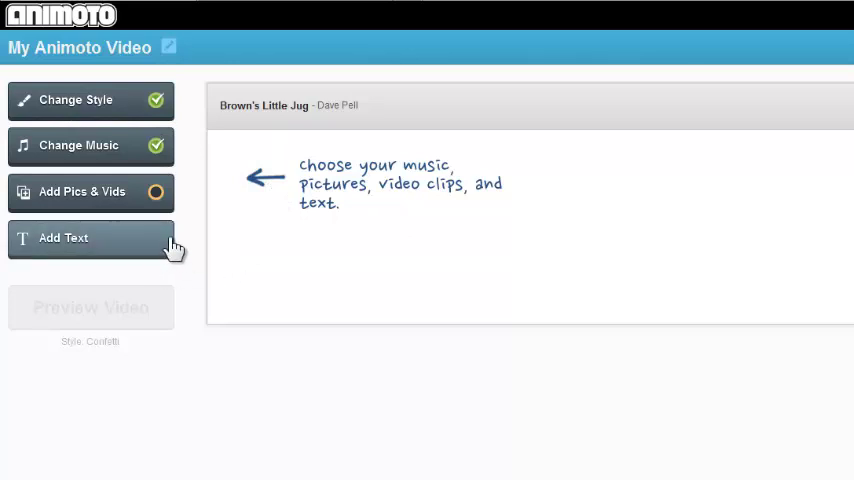
{"action": "mouse_move", "coordinate": [160, 205]}
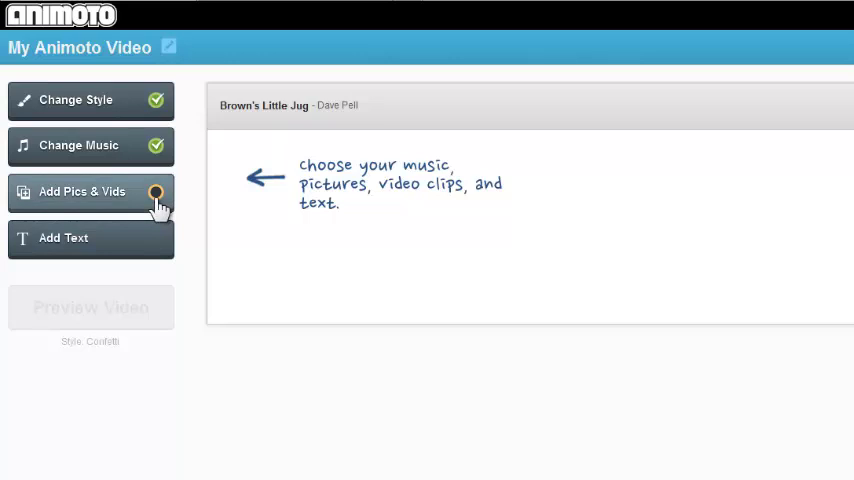
Open the Add Pics & Vids source menu
{"action": "left_click", "coordinate": [81, 191]}
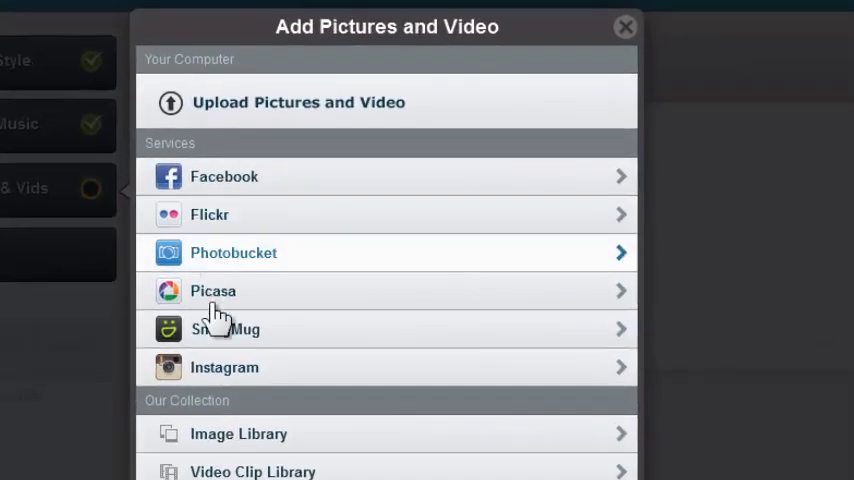
{"action": "mouse_move", "coordinate": [287, 135]}
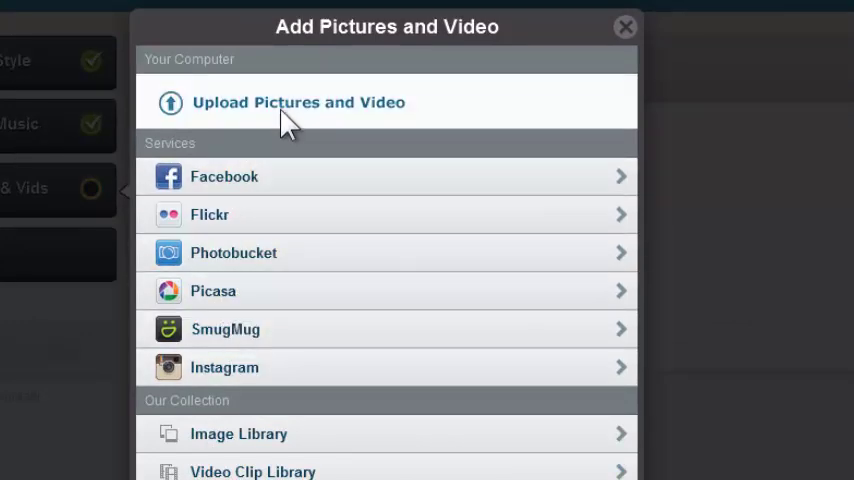
Upload a vacation-summer photo from the computer
{"action": "left_click", "coordinate": [299, 102]}
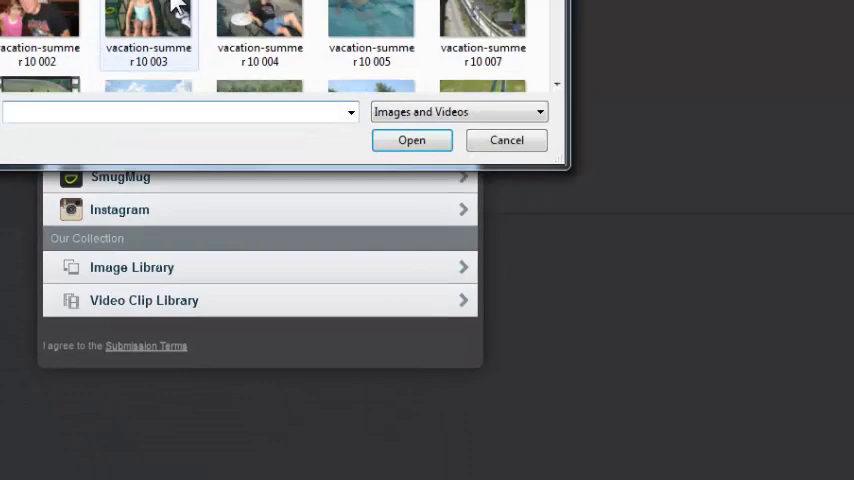
{"action": "scroll", "scroll_direction": "down", "scroll_amount": 3}
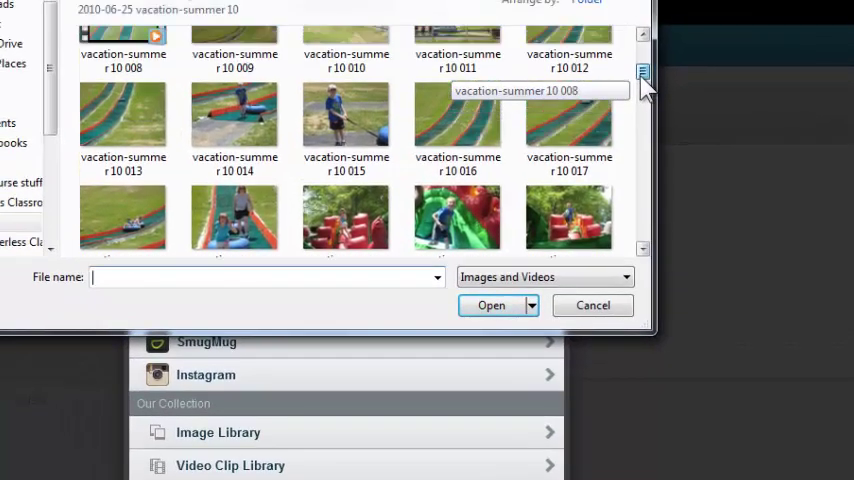
{"action": "scroll", "scroll_direction": "up", "scroll_amount": 3}
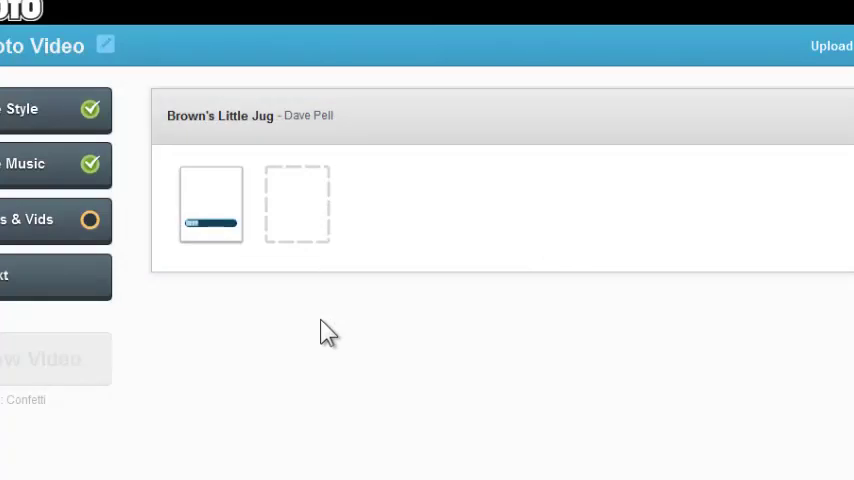
{"action": "left_click", "coordinate": [830, 46]}
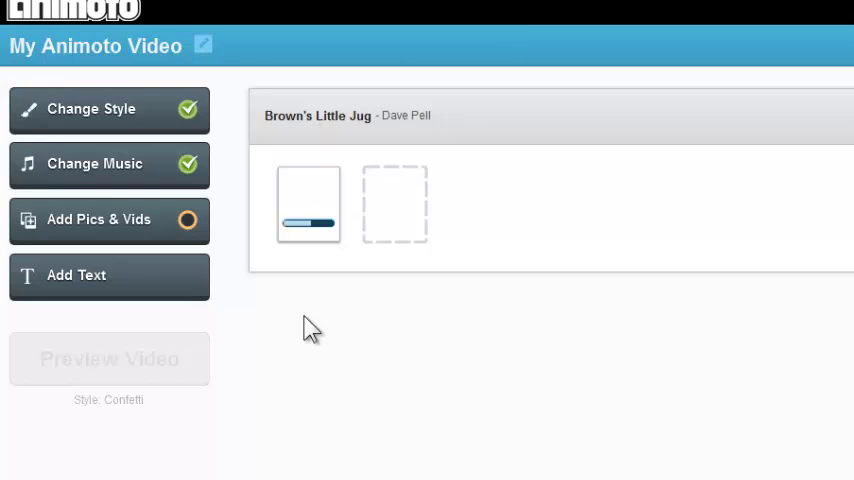
{"action": "mouse_move", "coordinate": [148, 300]}
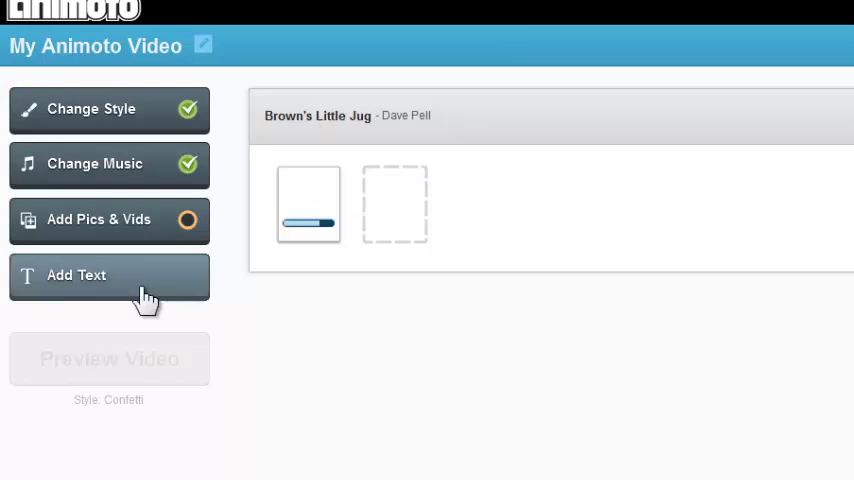
Save a text slide with header 'Hello I'm Ethan' and line 'I love football'
{"action": "left_click", "coordinate": [108, 275]}
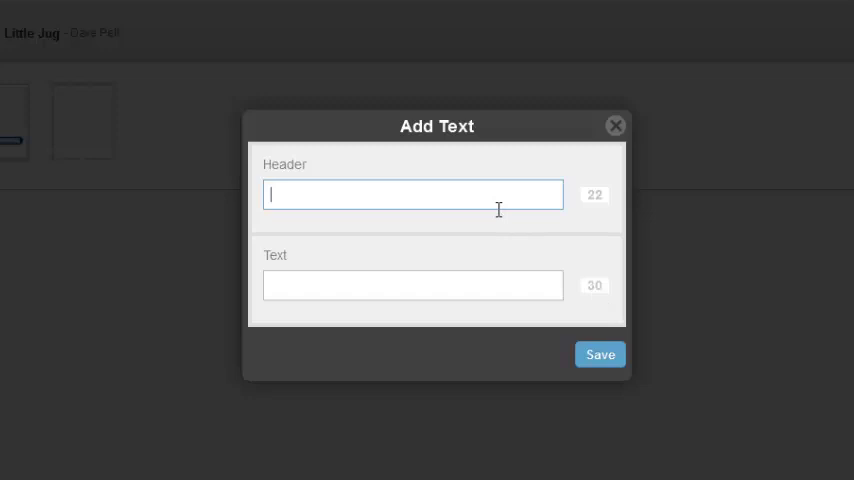
{"action": "mouse_move", "coordinate": [503, 222]}
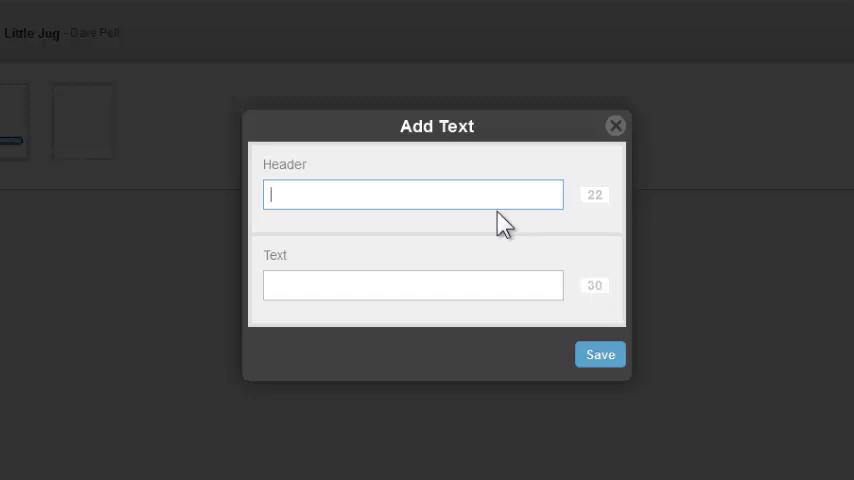
{"action": "type", "text": "Hello I'm Ethan"}
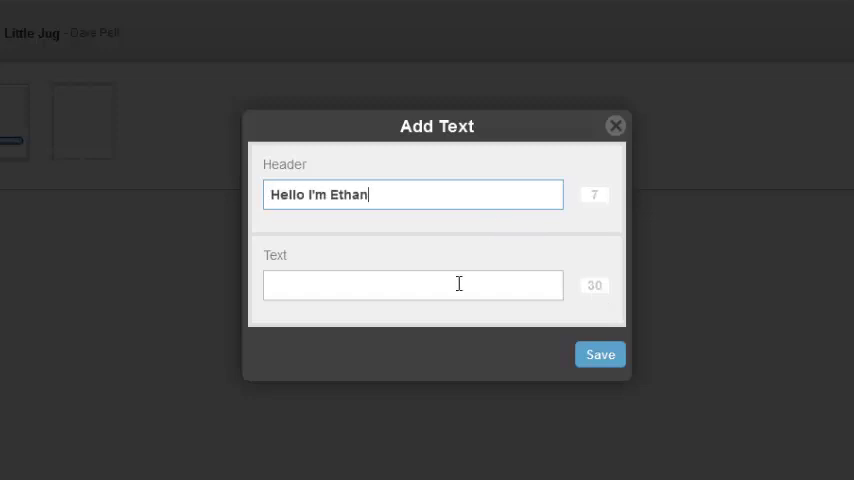
{"action": "left_click", "coordinate": [413, 285]}
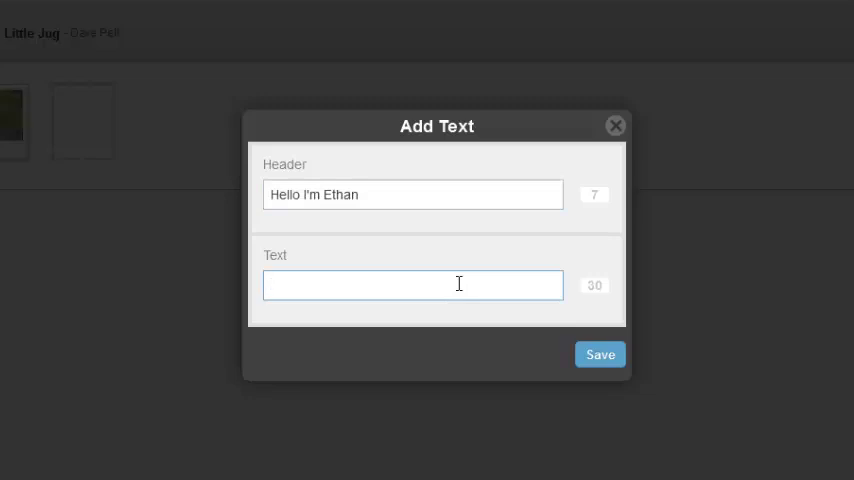
{"action": "type", "text": "I love football"}
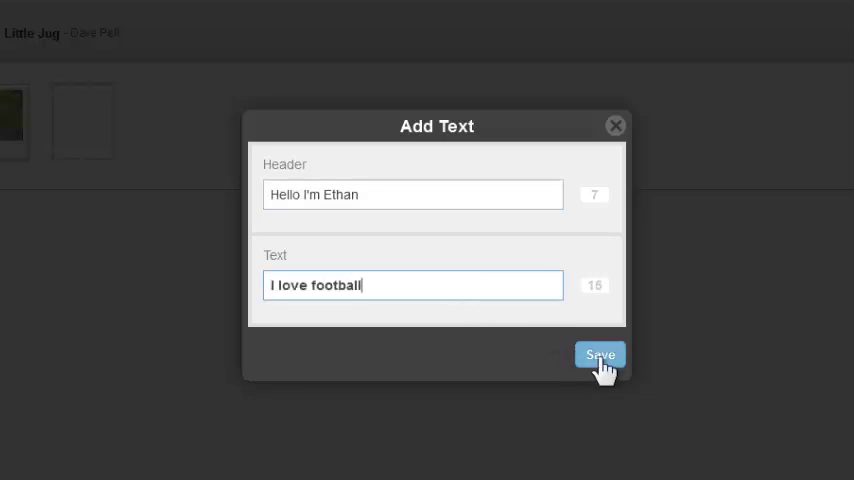
{"action": "left_click", "coordinate": [600, 355]}
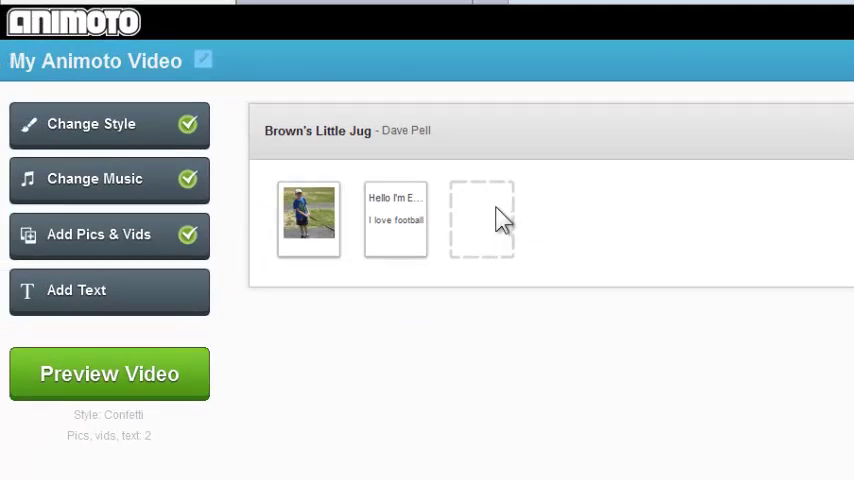
{"action": "mouse_move", "coordinate": [440, 245]}
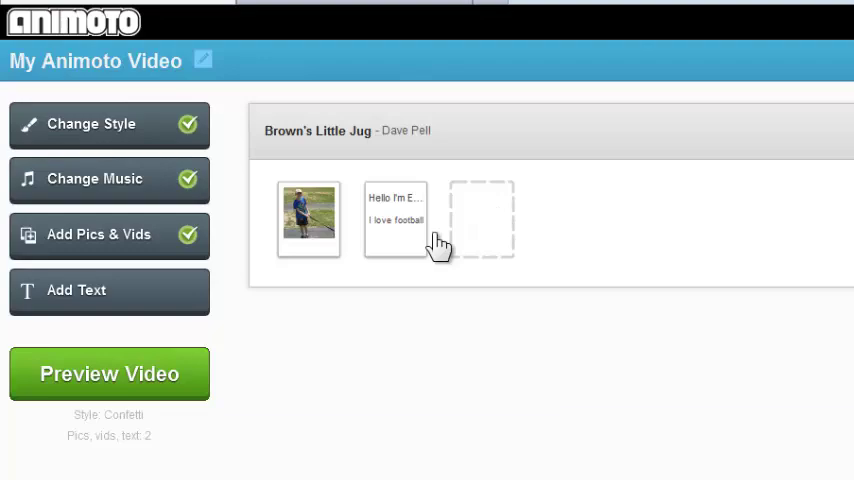
Open the Add Pictures and Video panel after the text slide
{"action": "left_click", "coordinate": [98, 234]}
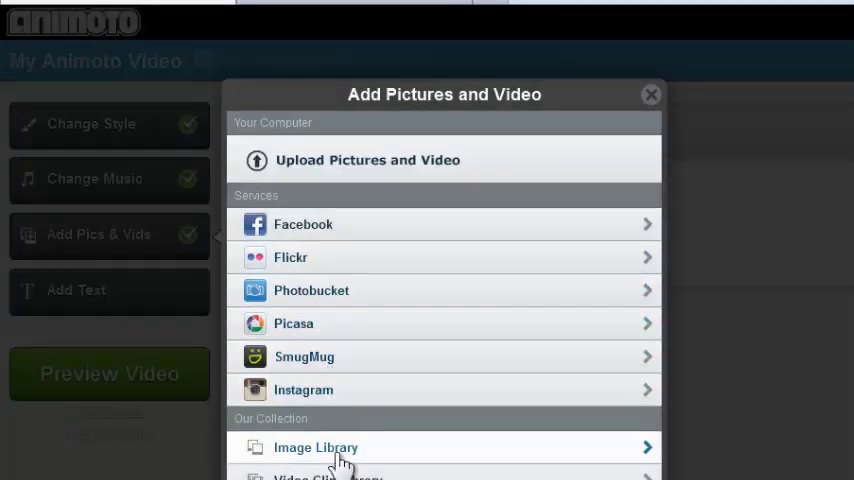
Add the mountain lion photo from Our Collections' Animals set as the third slide
{"action": "left_click", "coordinate": [316, 447]}
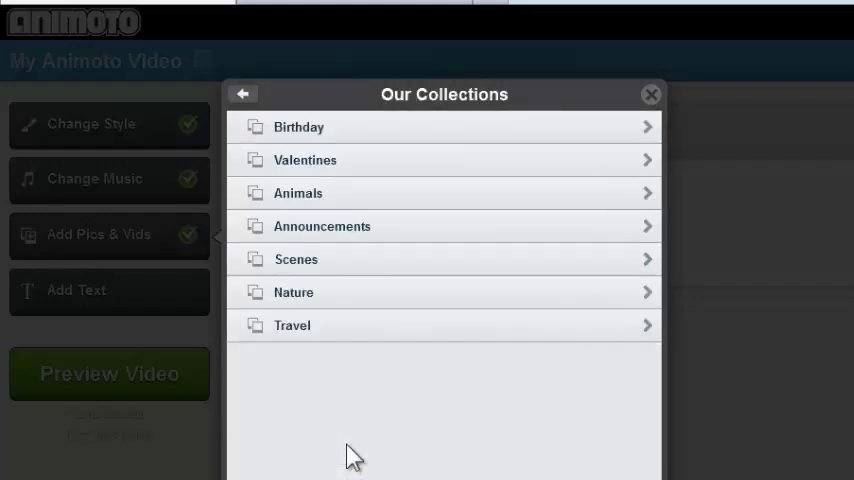
{"action": "mouse_move", "coordinate": [335, 270]}
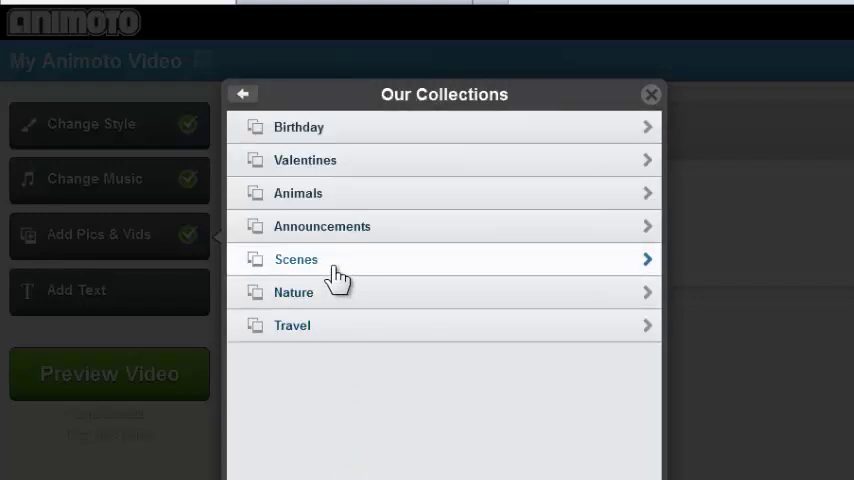
{"action": "mouse_move", "coordinate": [470, 200]}
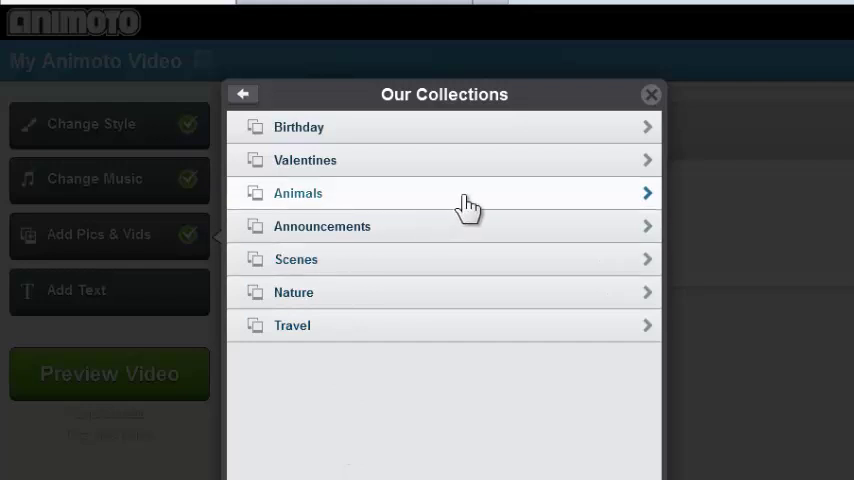
{"action": "left_click", "coordinate": [298, 193]}
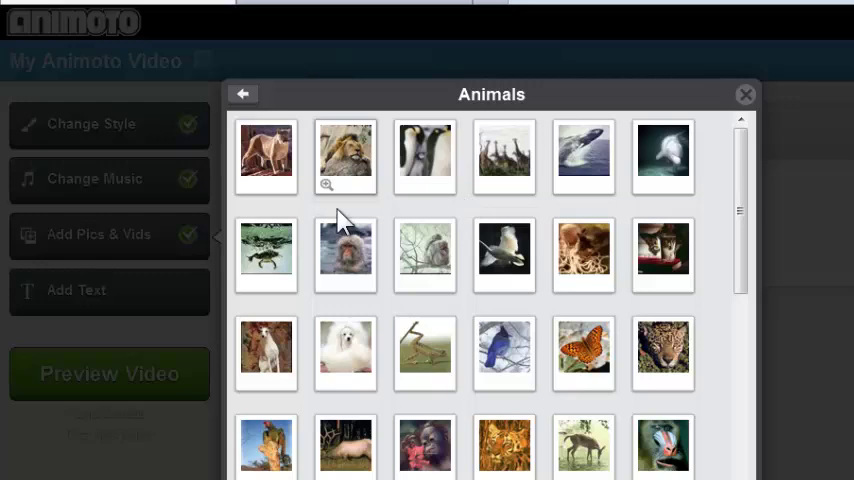
{"action": "mouse_move", "coordinate": [267, 160]}
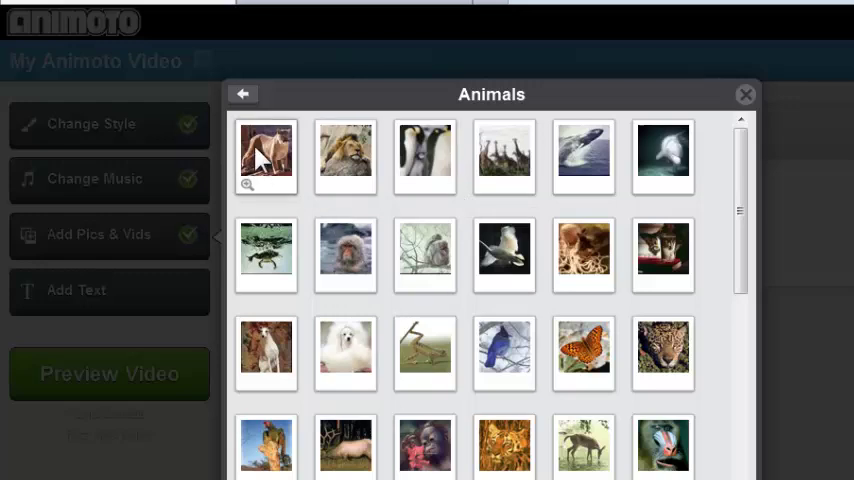
{"action": "left_click", "coordinate": [266, 156]}
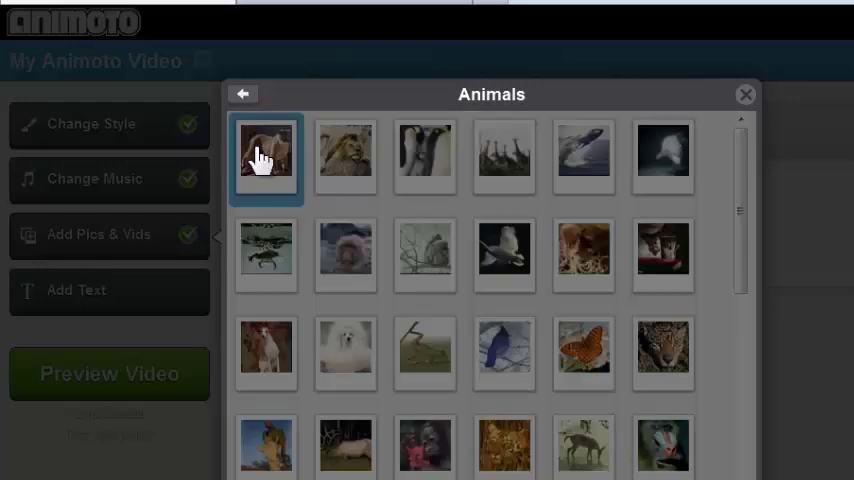
{"action": "left_click", "coordinate": [266, 155]}
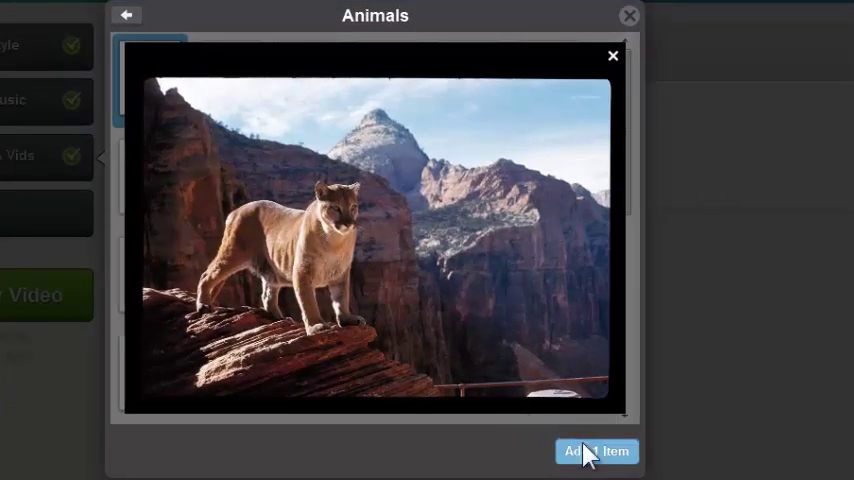
{"action": "left_click", "coordinate": [596, 451]}
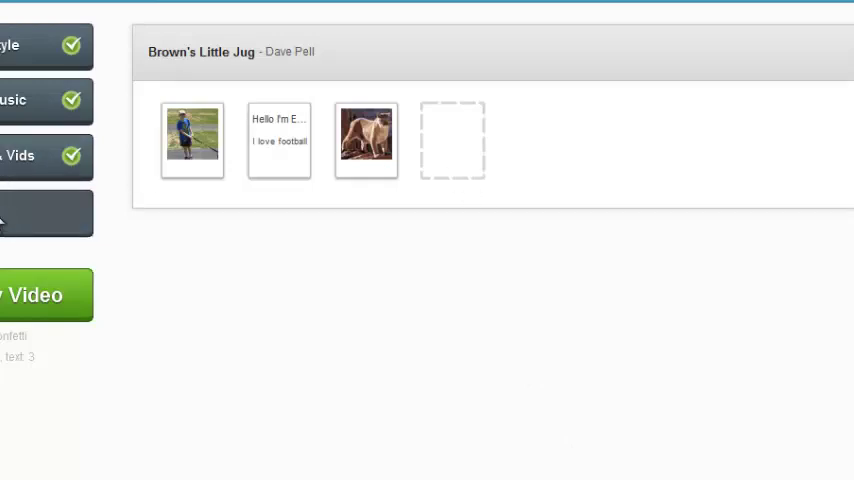
Save a text slide about being interested in exotic animals after the mountain lion
{"action": "left_click", "coordinate": [452, 139]}
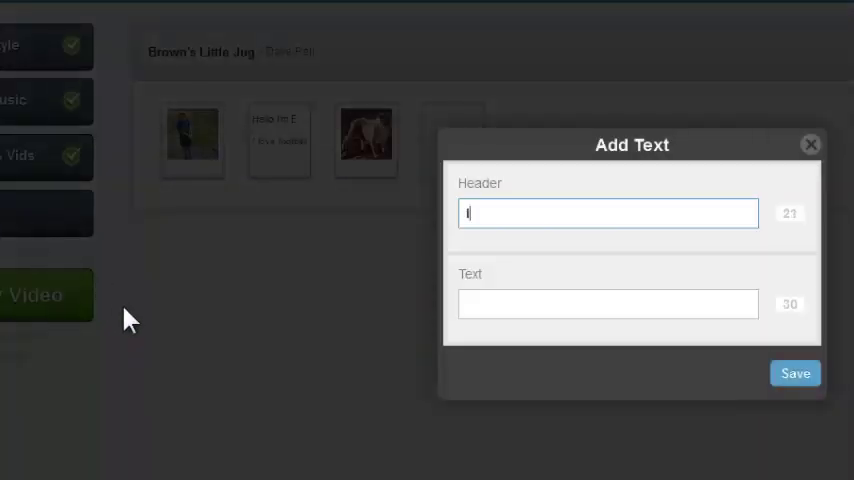
{"action": "left_click", "coordinate": [795, 373]}
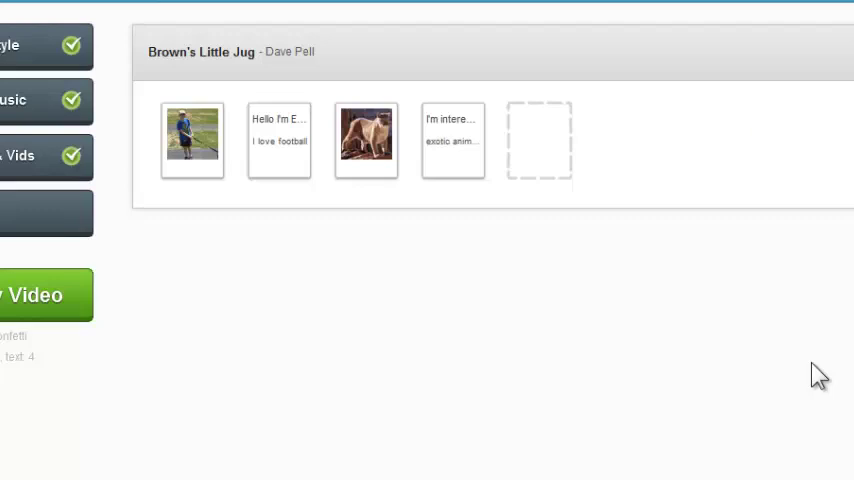
{"action": "mouse_move", "coordinate": [805, 355]}
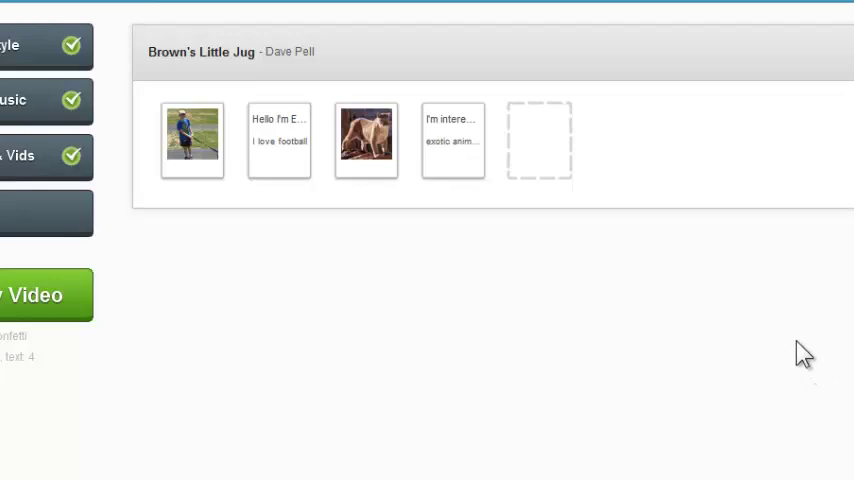
{"action": "mouse_move", "coordinate": [268, 272]}
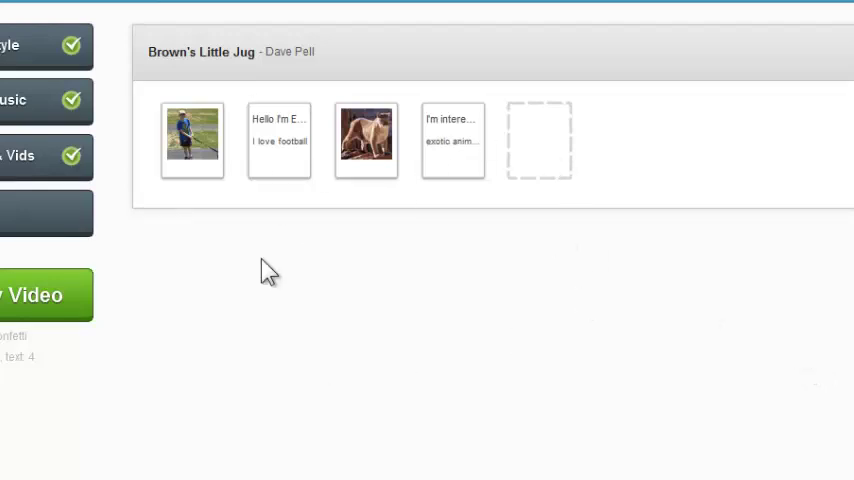
{"action": "mouse_move", "coordinate": [273, 261]}
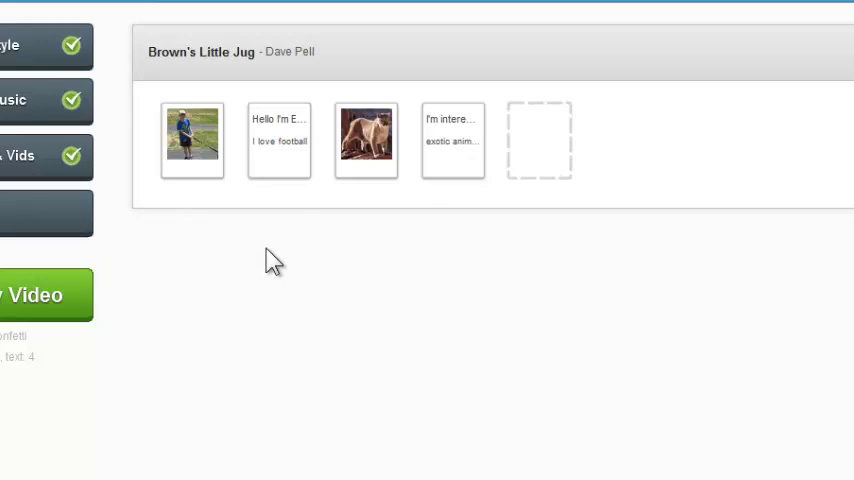
{"action": "mouse_move", "coordinate": [279, 165]}
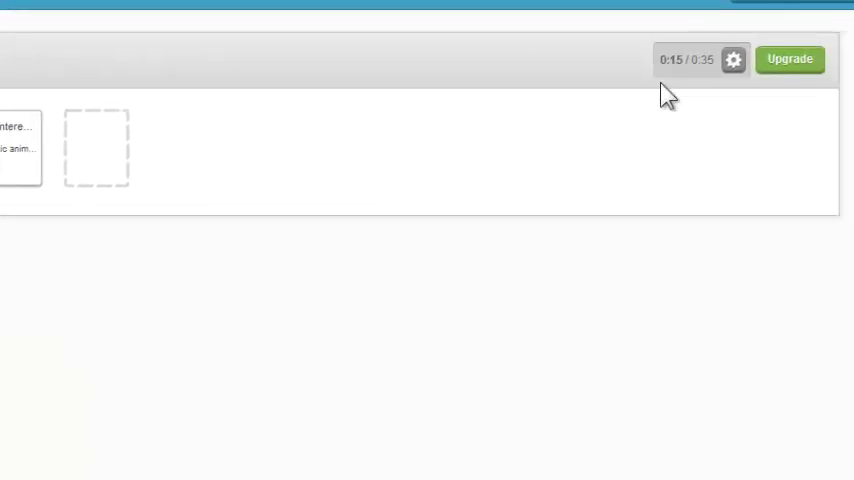
{"action": "mouse_move", "coordinate": [145, 163]}
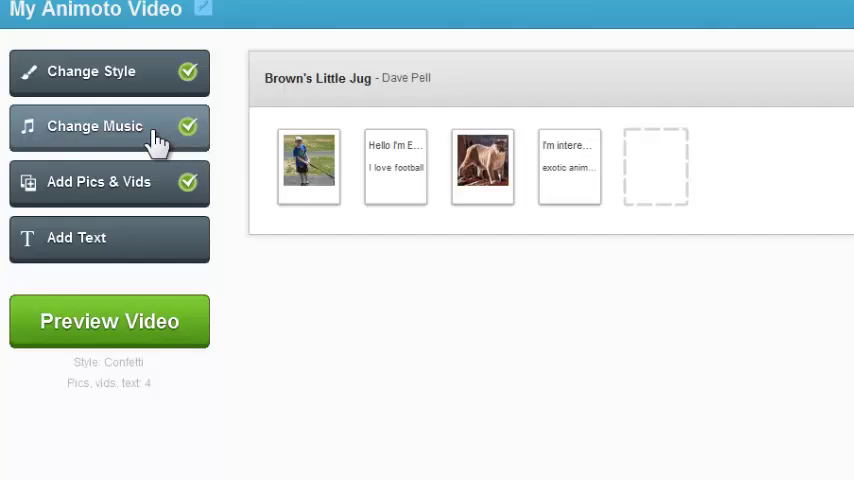
Choose 'LIFE' by Beckah Shae as the soundtrack
{"action": "left_click", "coordinate": [94, 126]}
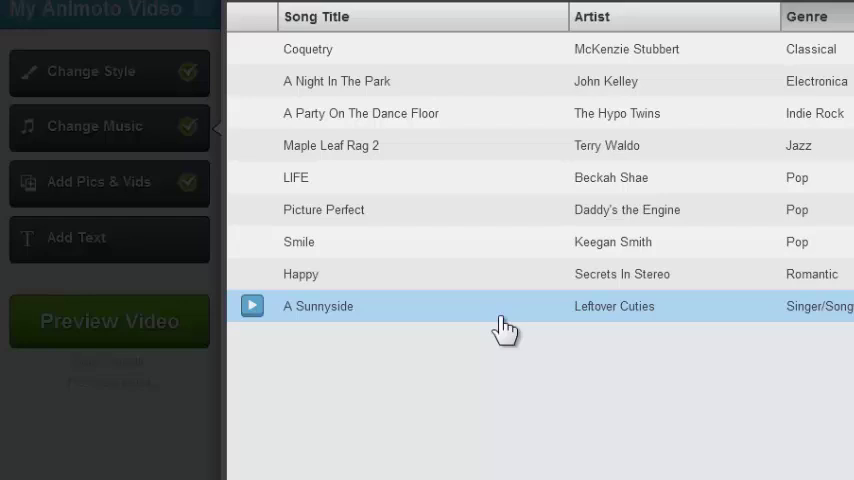
{"action": "mouse_move", "coordinate": [565, 306]}
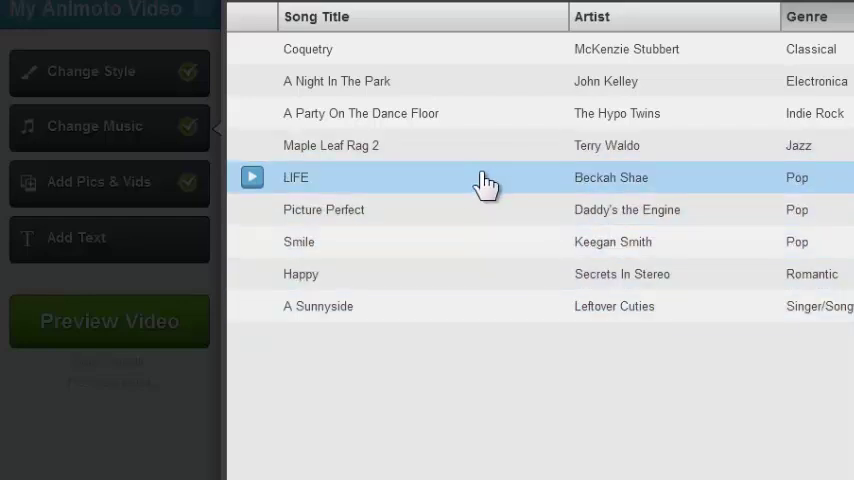
{"action": "left_click", "coordinate": [251, 177]}
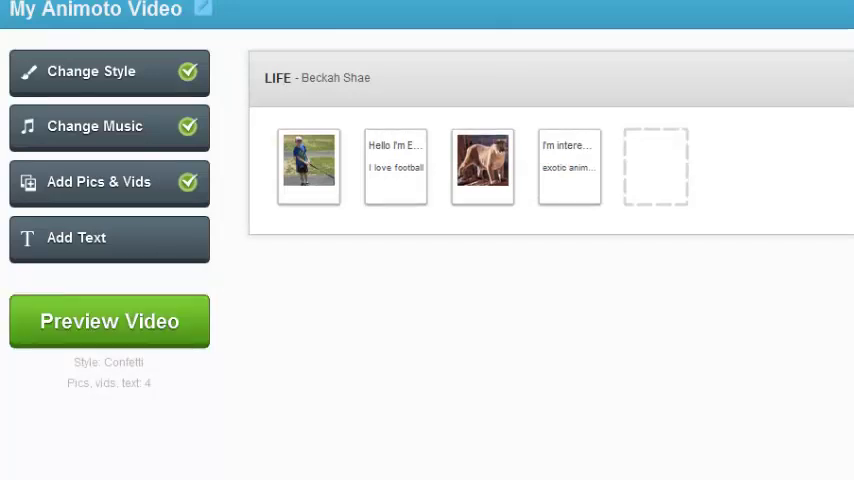
{"action": "mouse_move", "coordinate": [445, 167]}
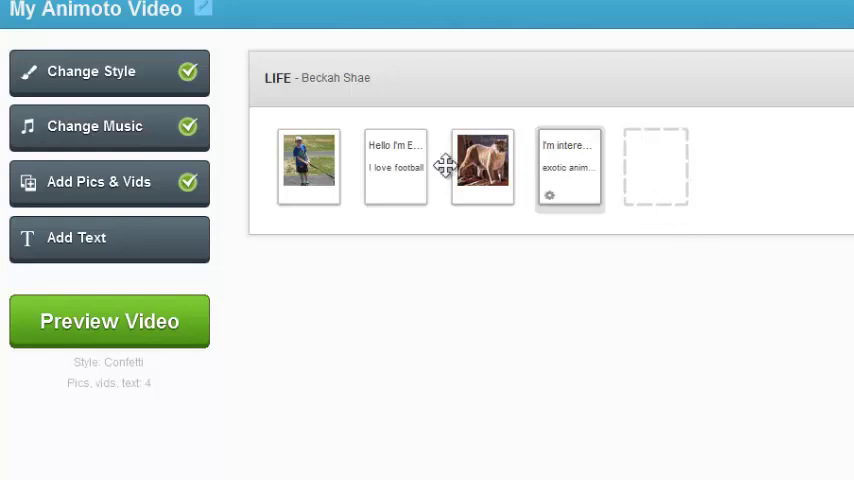
{"action": "mouse_move", "coordinate": [705, 275]}
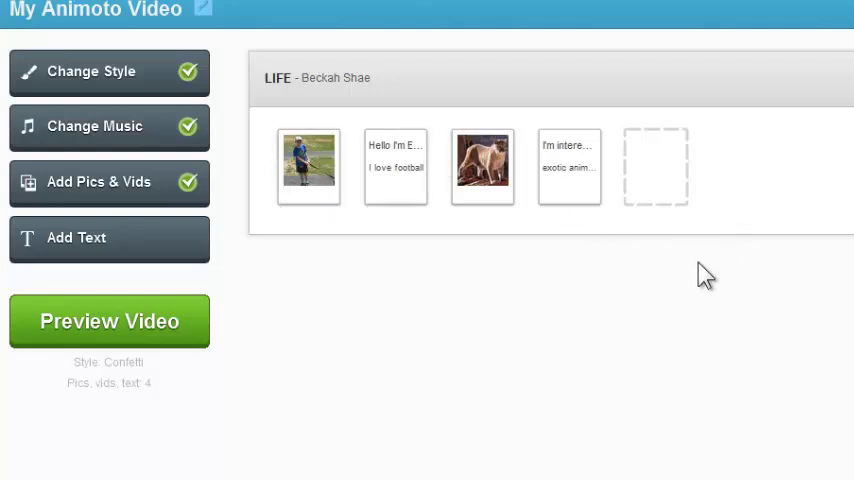
{"action": "mouse_move", "coordinate": [60, 340]}
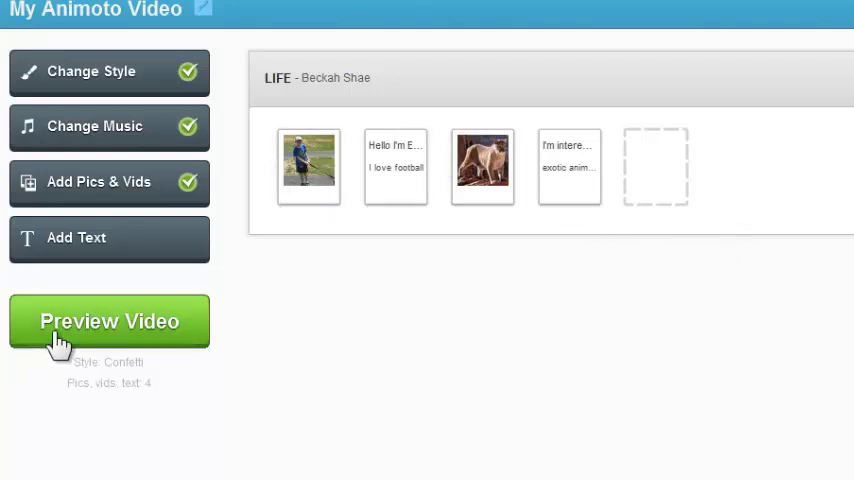
Skip the preview and send the video straight to production
{"action": "left_click", "coordinate": [109, 321]}
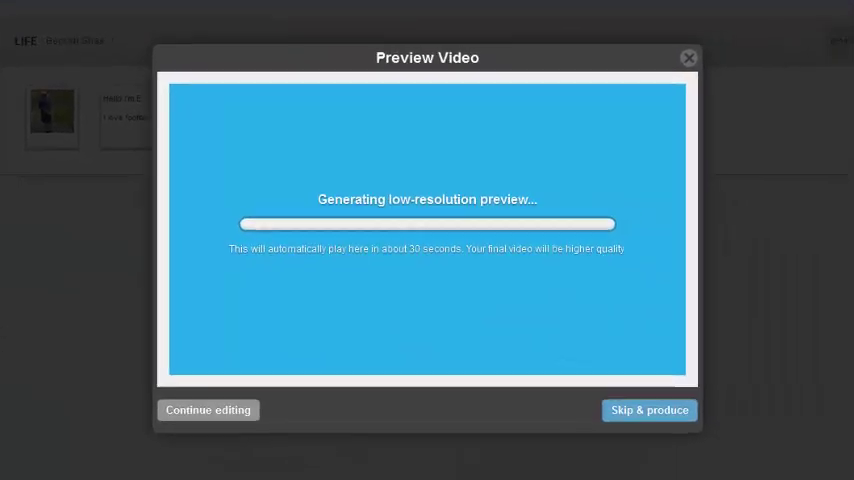
{"action": "mouse_move", "coordinate": [573, 319]}
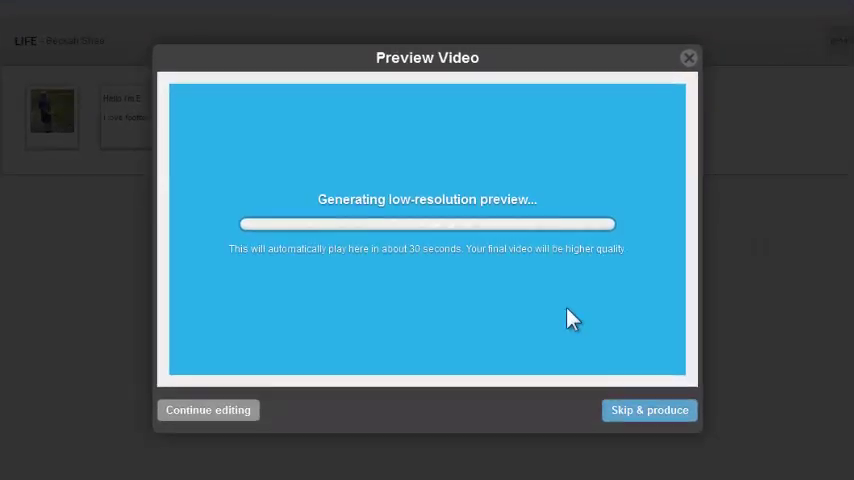
{"action": "left_click", "coordinate": [649, 410]}
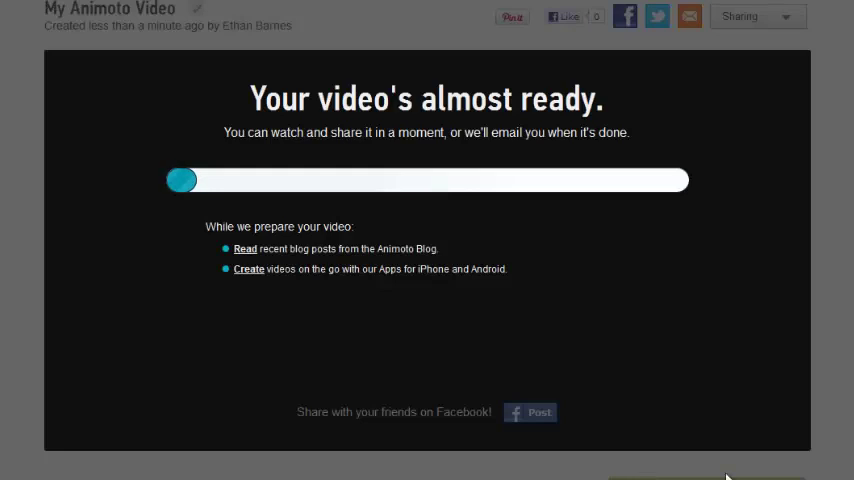
{"action": "mouse_move", "coordinate": [289, 340]}
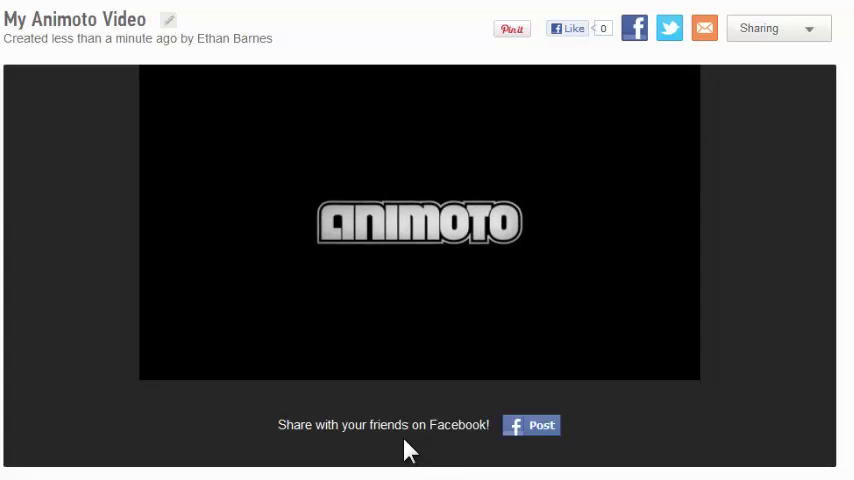
{"action": "mouse_move", "coordinate": [770, 153]}
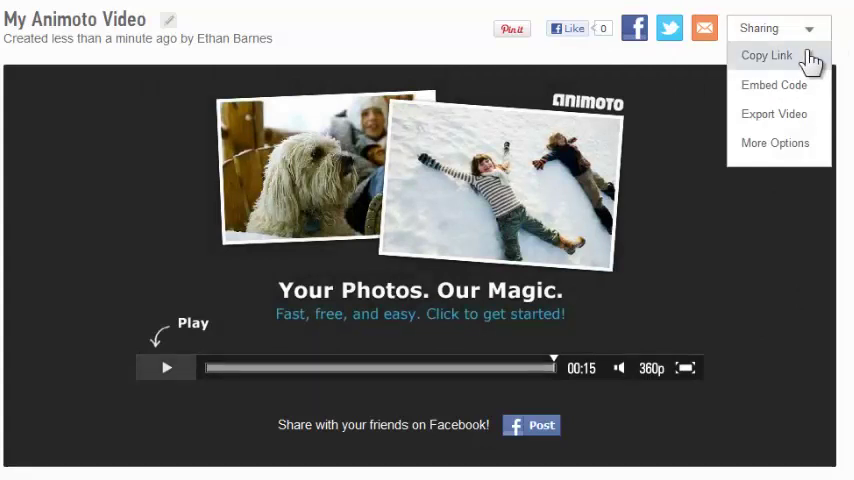
{"action": "mouse_move", "coordinate": [790, 85]}
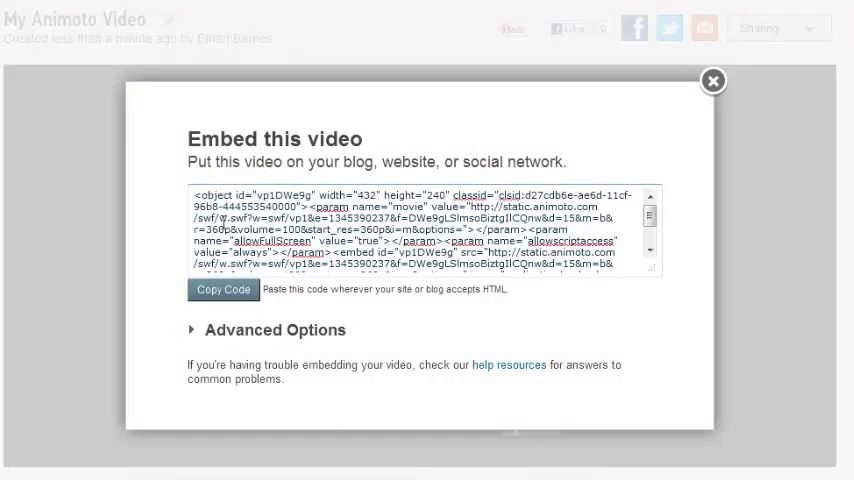
{"action": "mouse_move", "coordinate": [580, 122]}
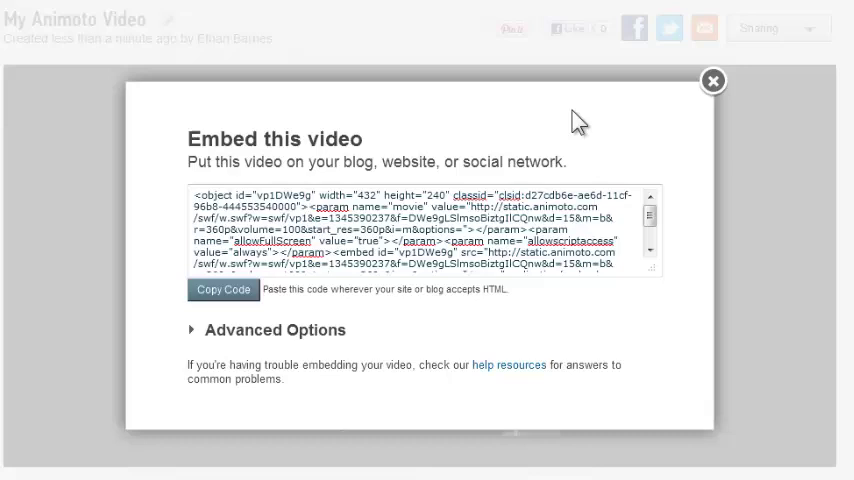
{"action": "left_click", "coordinate": [712, 81]}
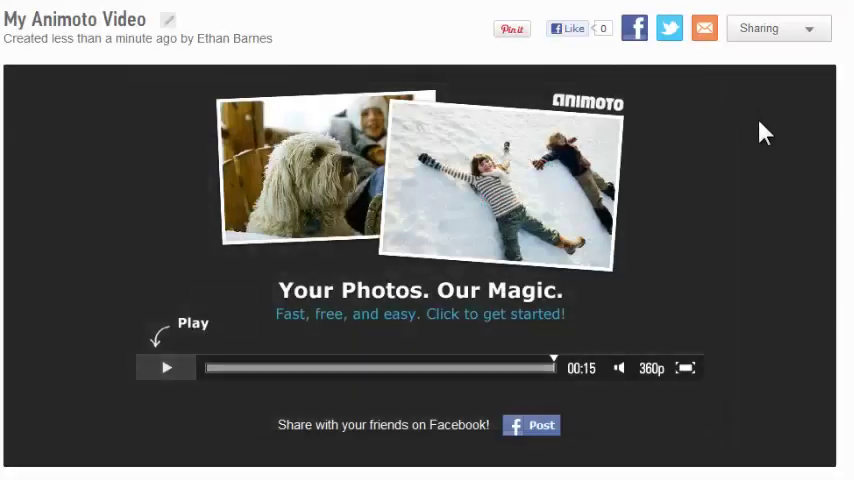
{"action": "mouse_move", "coordinate": [778, 156]}
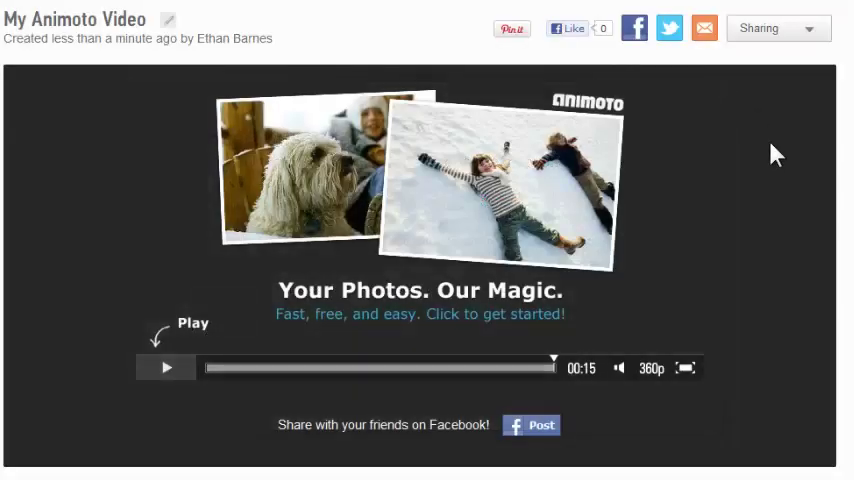